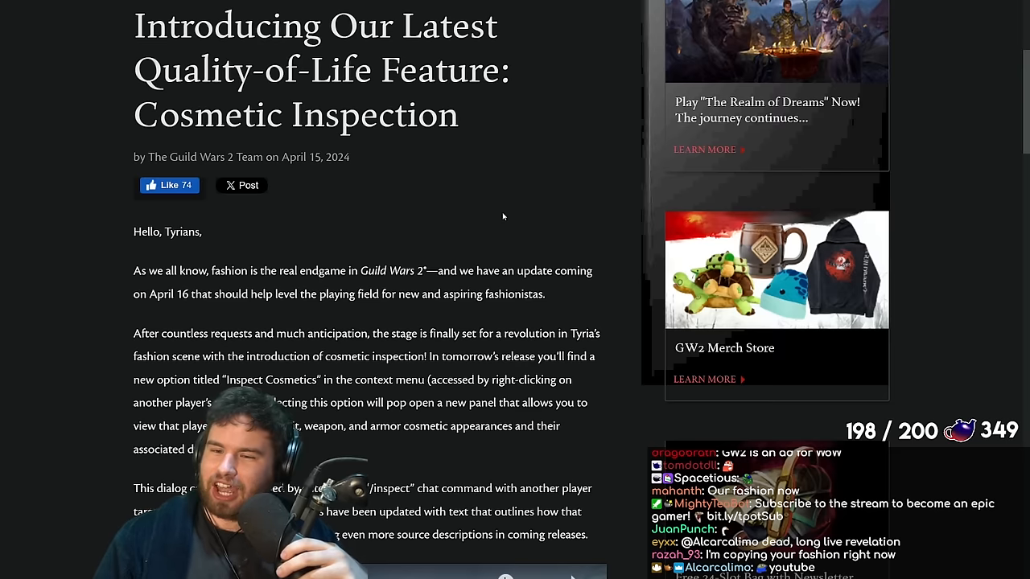
- Skim the post down to the expansion screenshot, then return to the embedded feature video
scroll(down, 3)
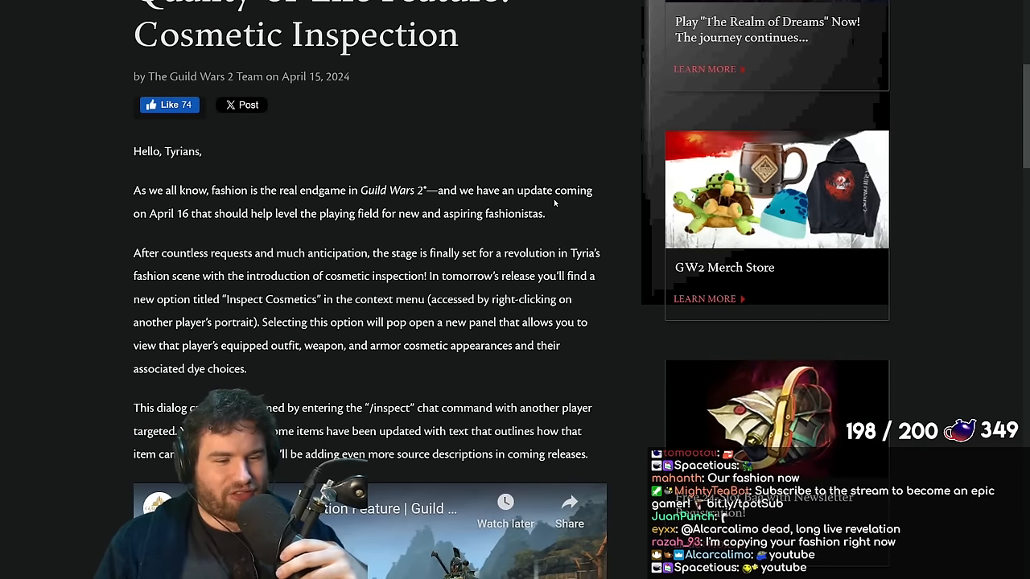
scroll(down, 3)
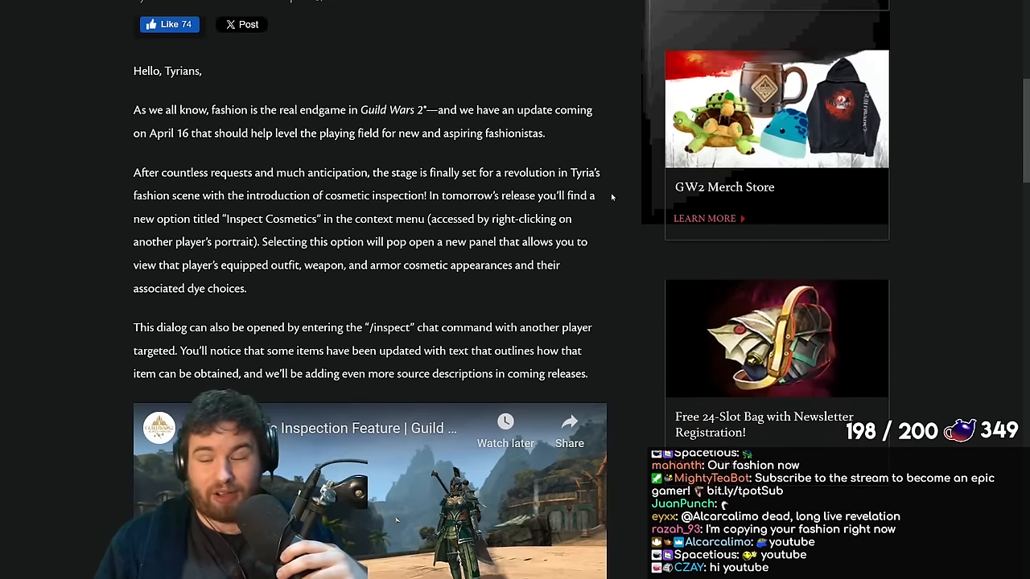
scroll(down, 3)
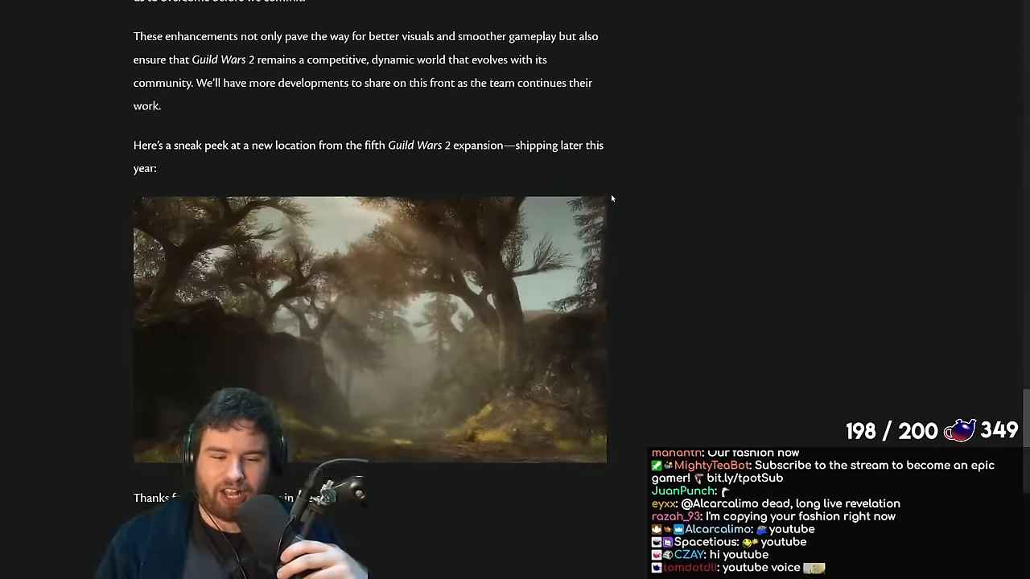
scroll(down, 3)
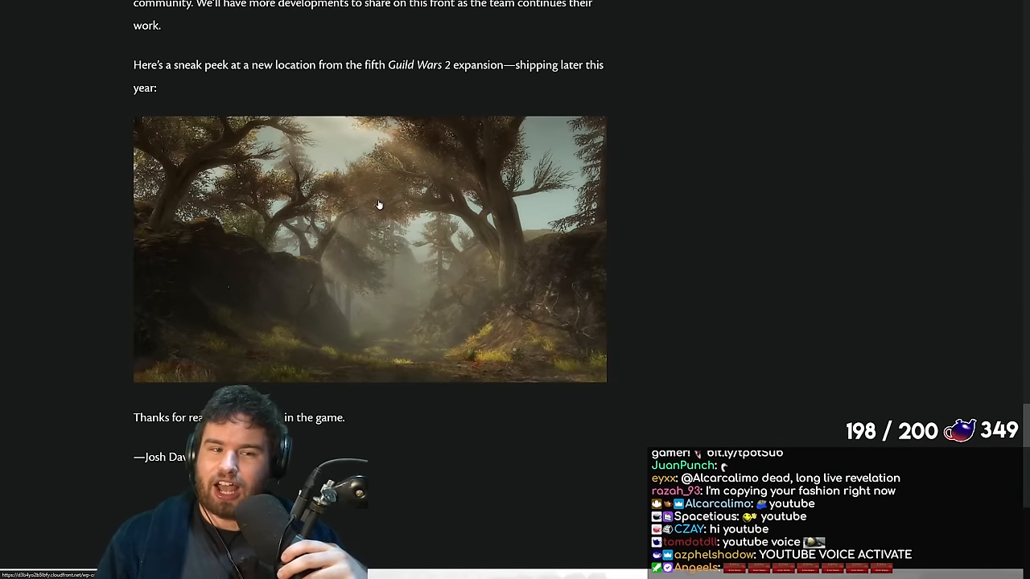
click(380, 203)
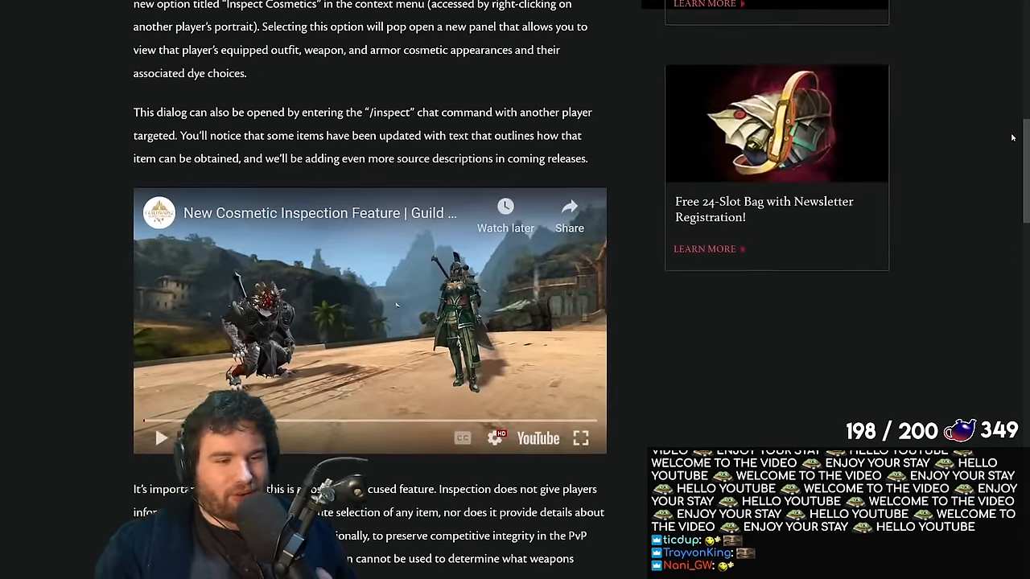
scroll(up, 3)
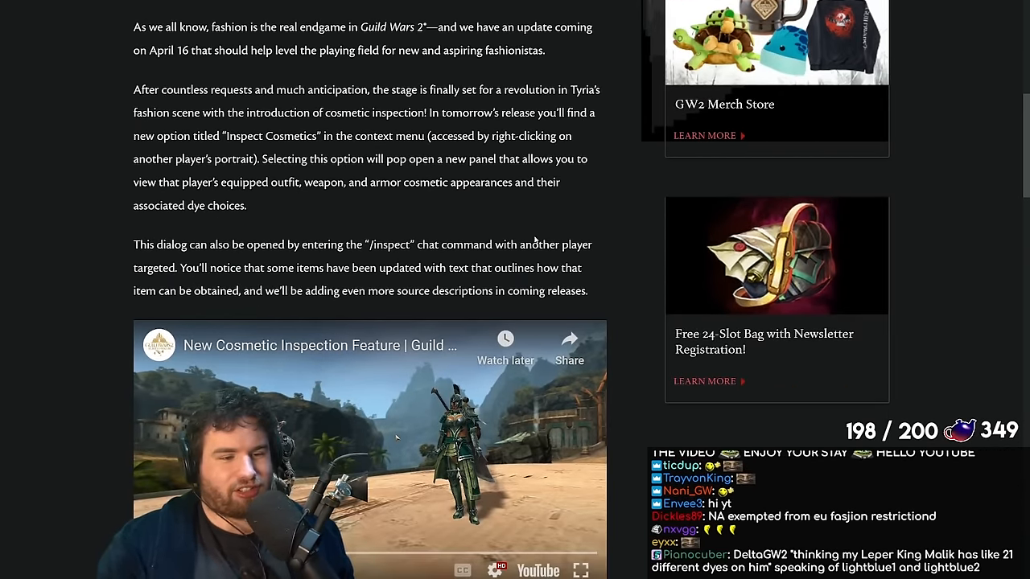
scroll(down, 3)
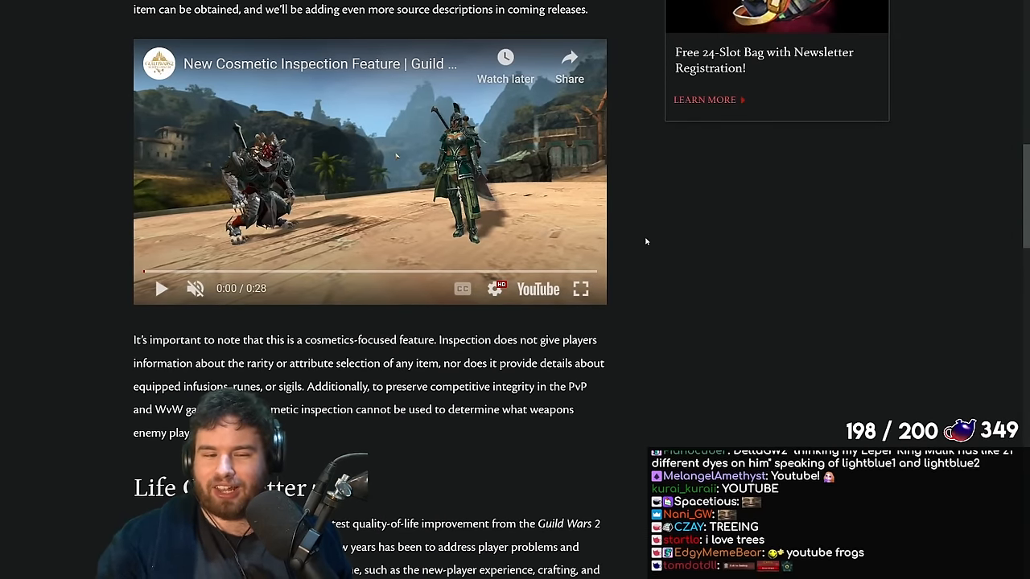
scroll(down, 3)
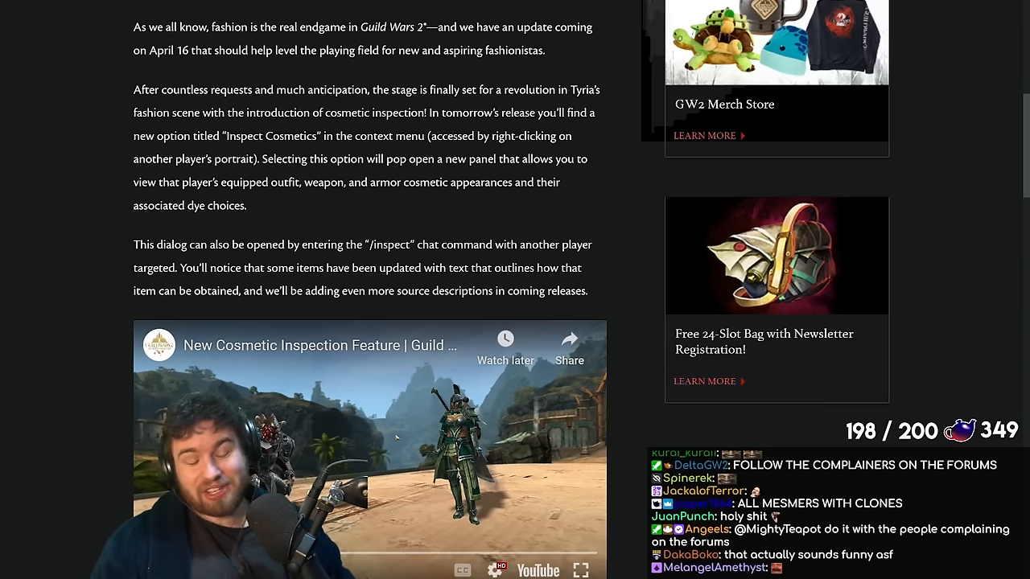
mouse_move(733, 193)
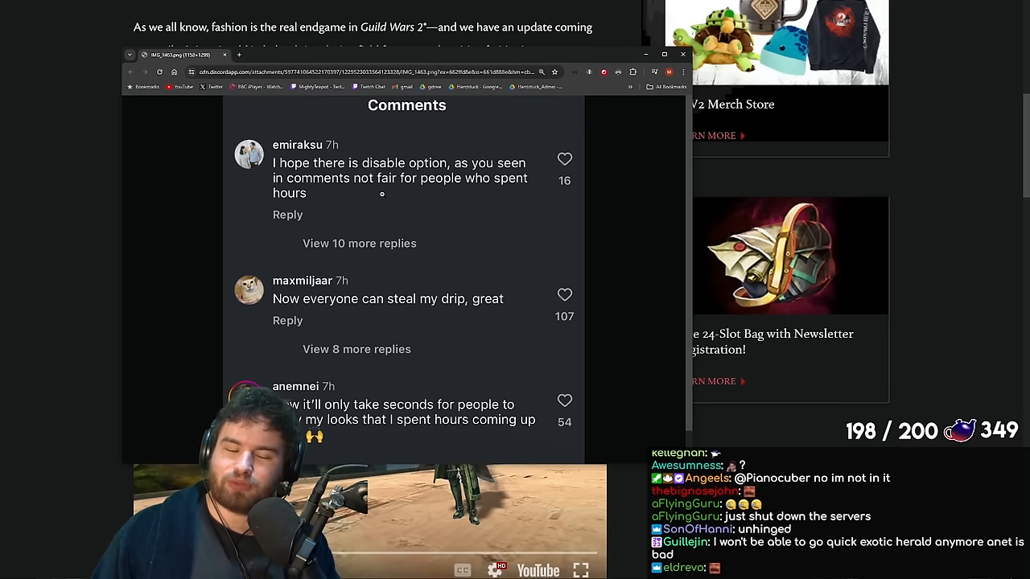
scroll(up, 3)
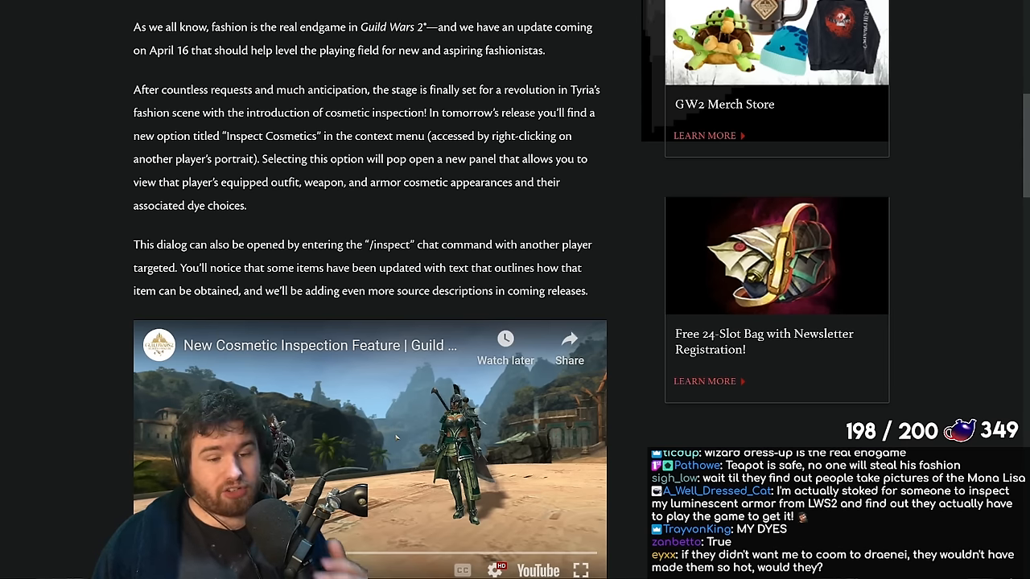
- Scroll the post slightly down toward the Life Gets Better section while the video plays
scroll(down, 3)
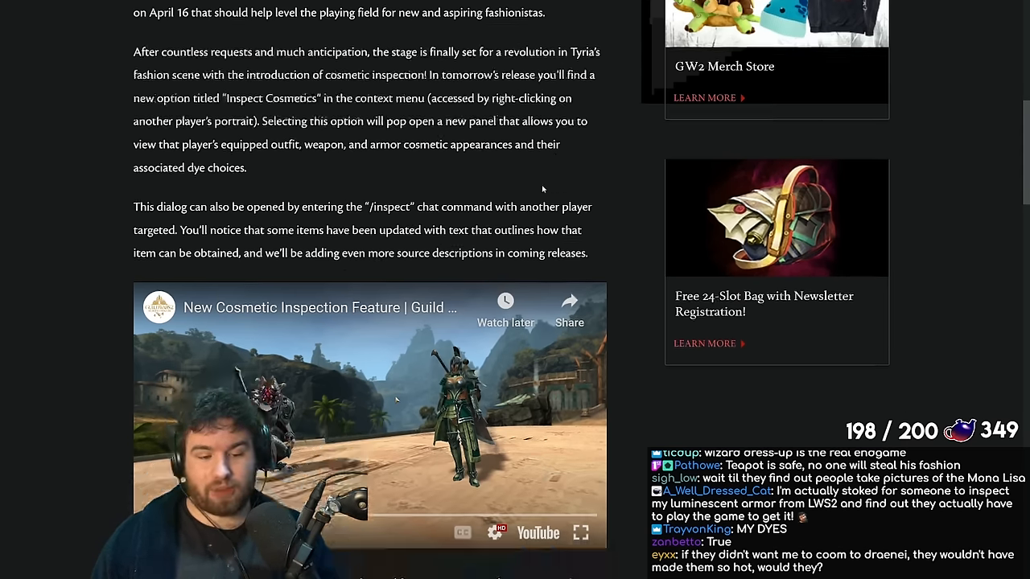
scroll(down, 3)
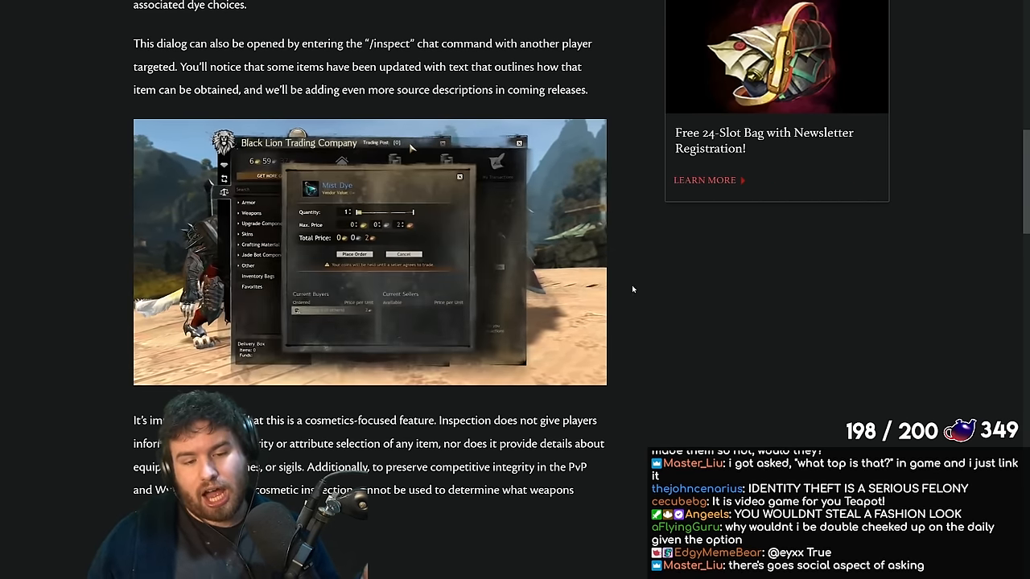
scroll(down, 3)
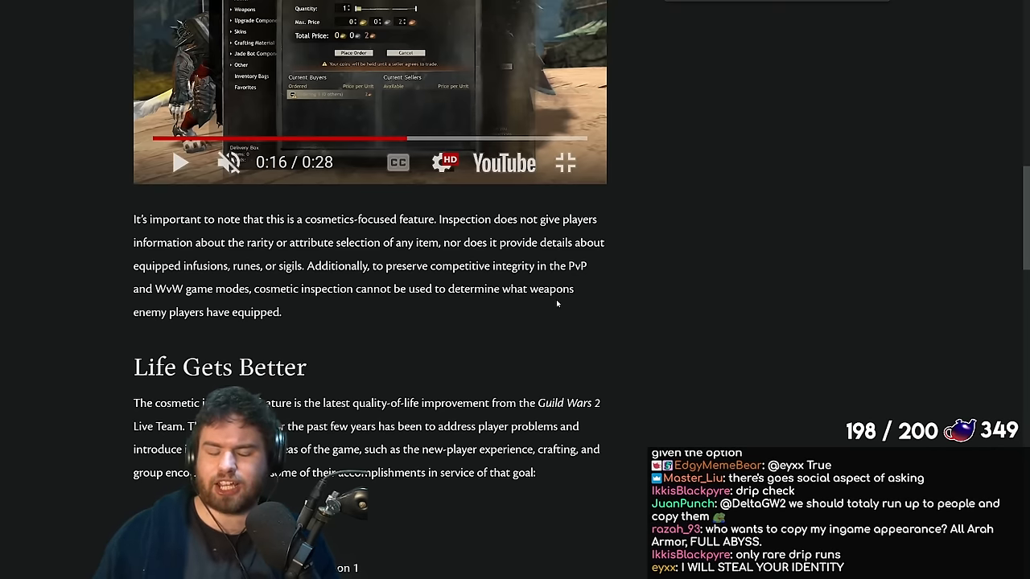
- Read the Life Gets Better list, highlighting the Progress bars for meta-achievements line
scroll(down, 3)
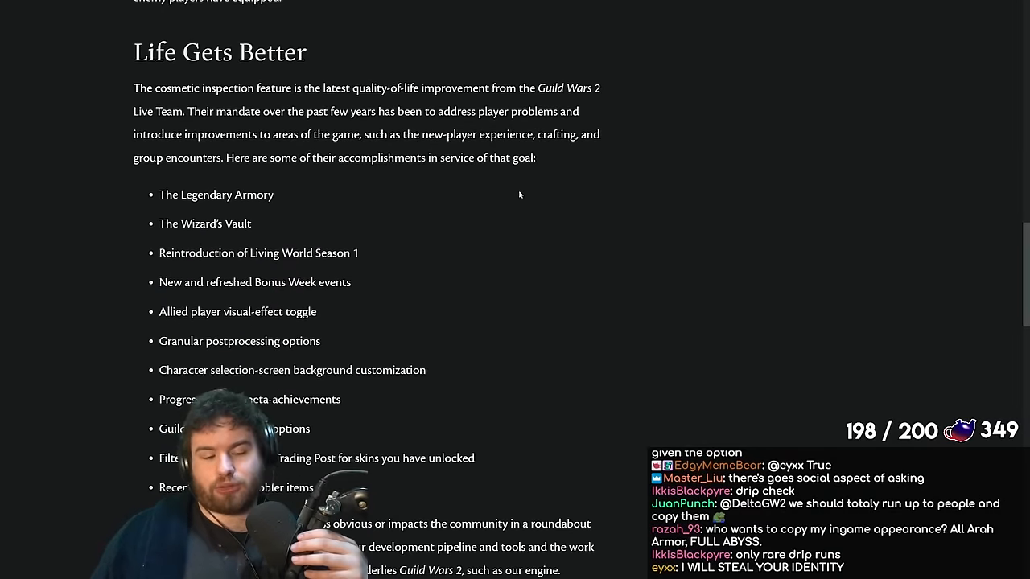
scroll(down, 3)
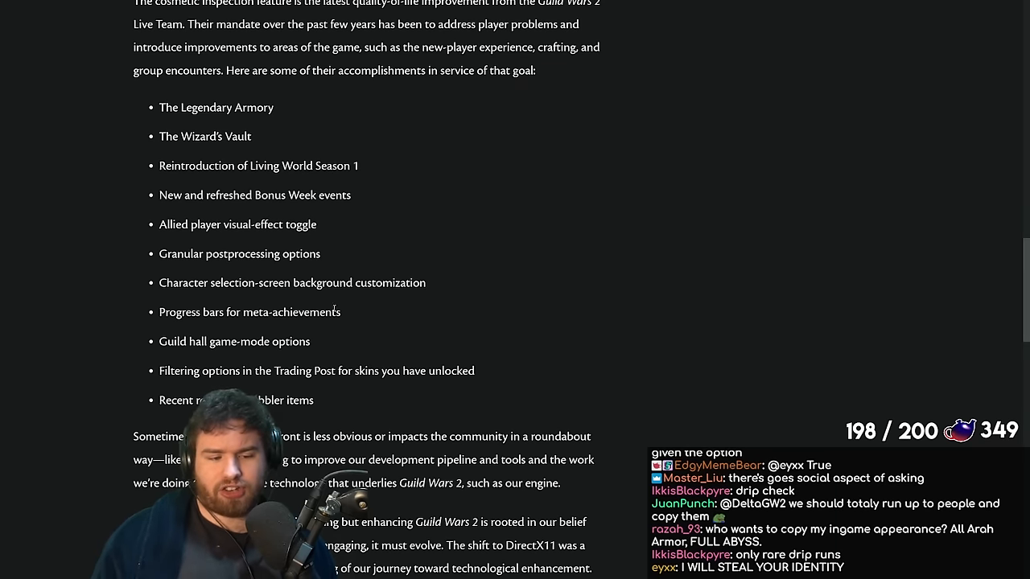
double_click(250, 313)
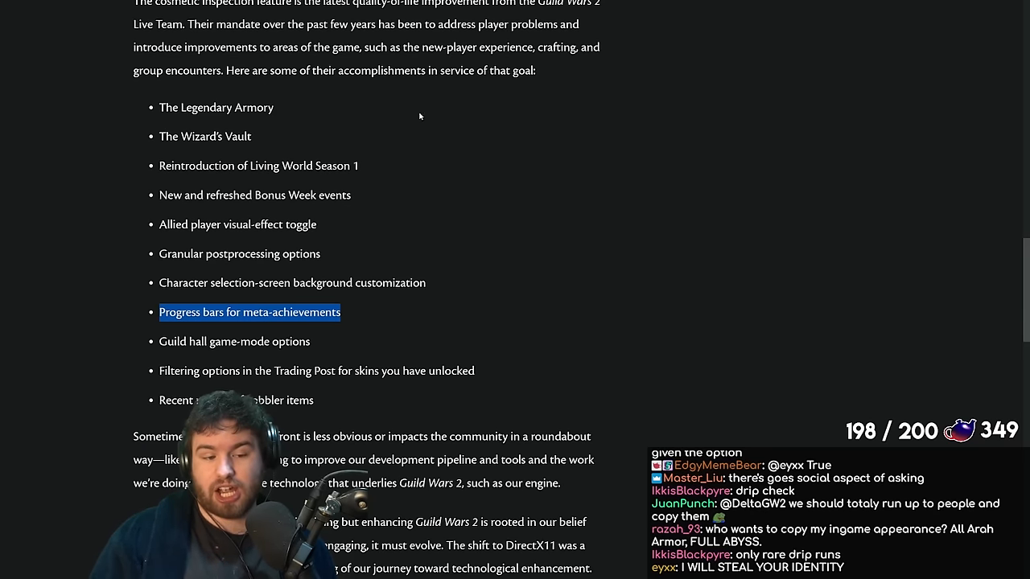
mouse_move(257, 296)
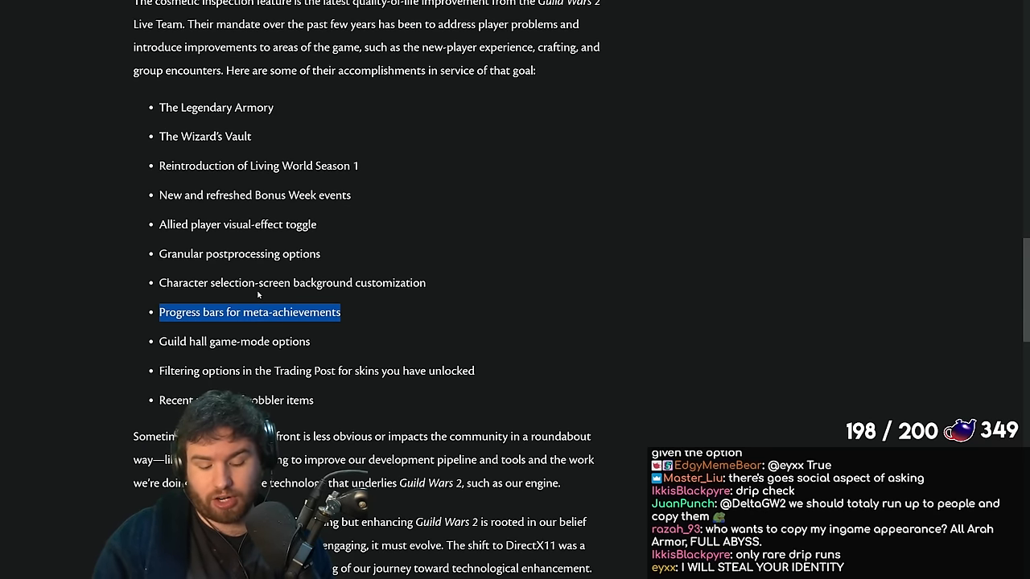
scroll(up, 3)
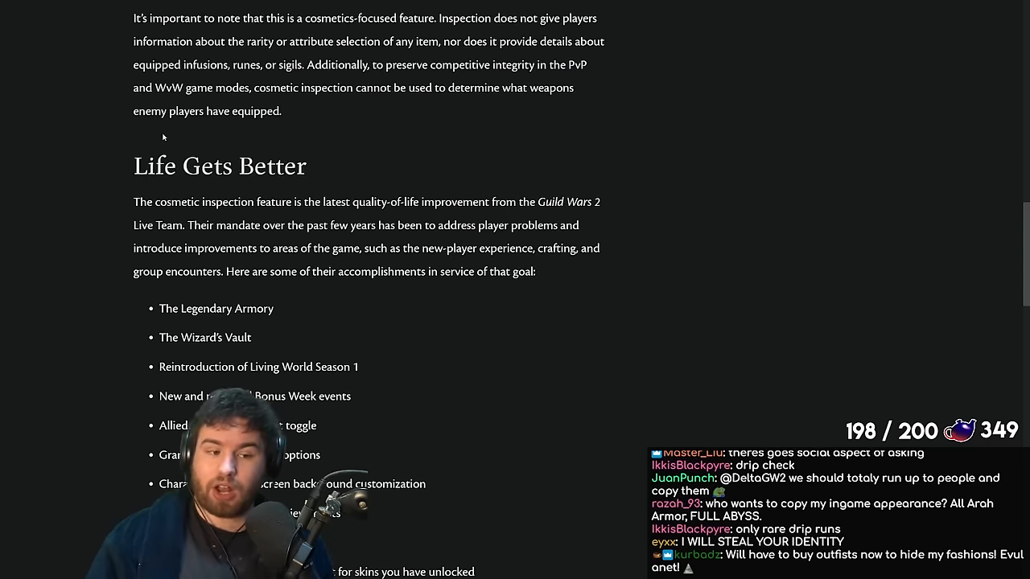
scroll(down, 3)
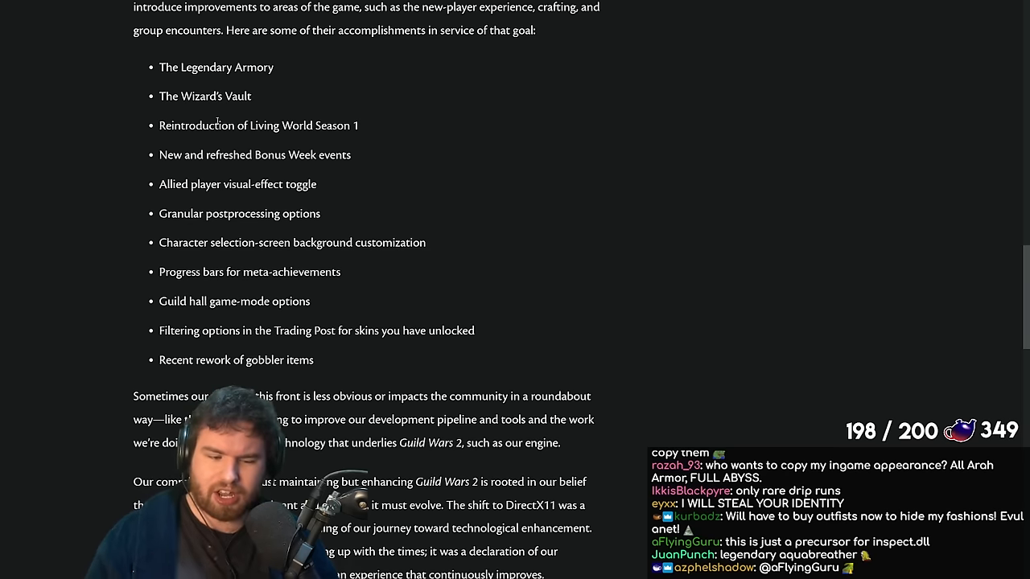
- Scroll through the engine section on DirectX 11 and BC7 textures toward the post's end
scroll(down, 3)
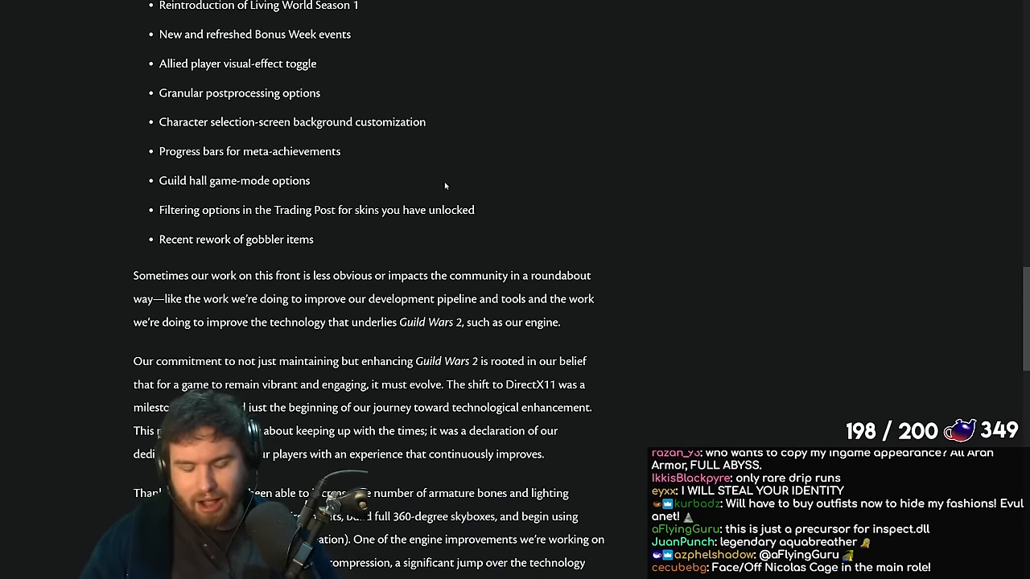
scroll(down, 3)
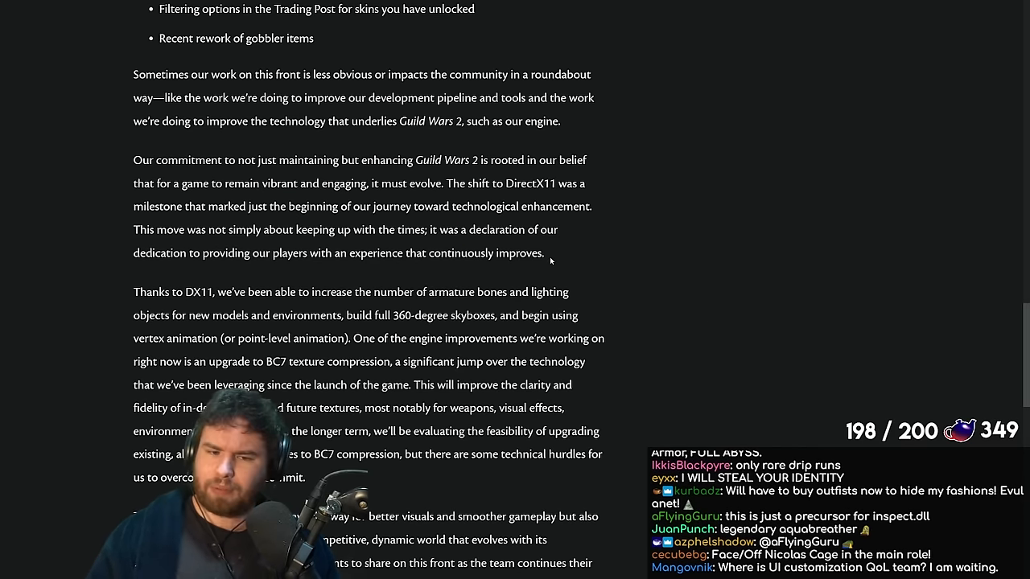
scroll(down, 3)
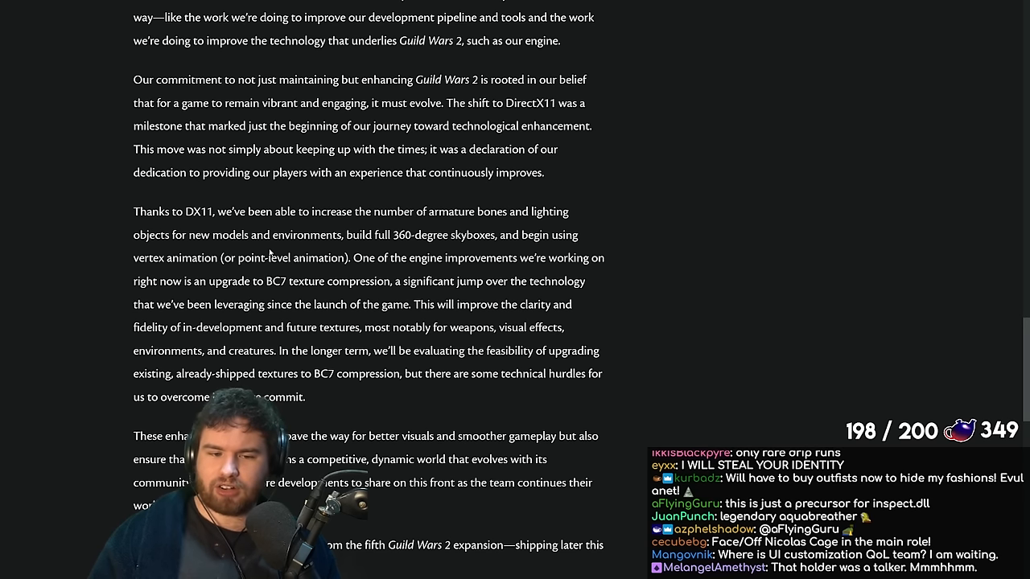
mouse_move(766, 272)
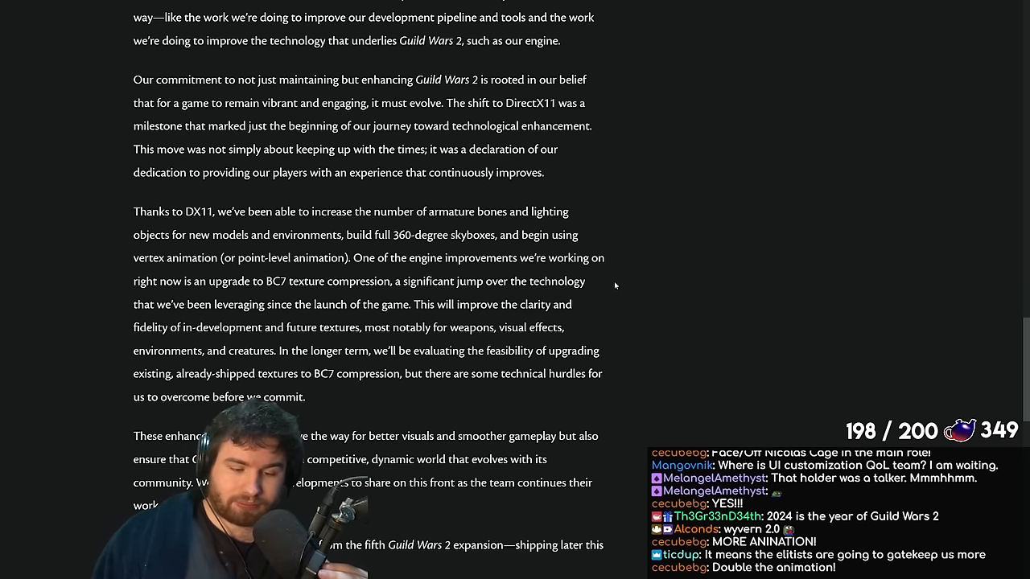
scroll(down, 3)
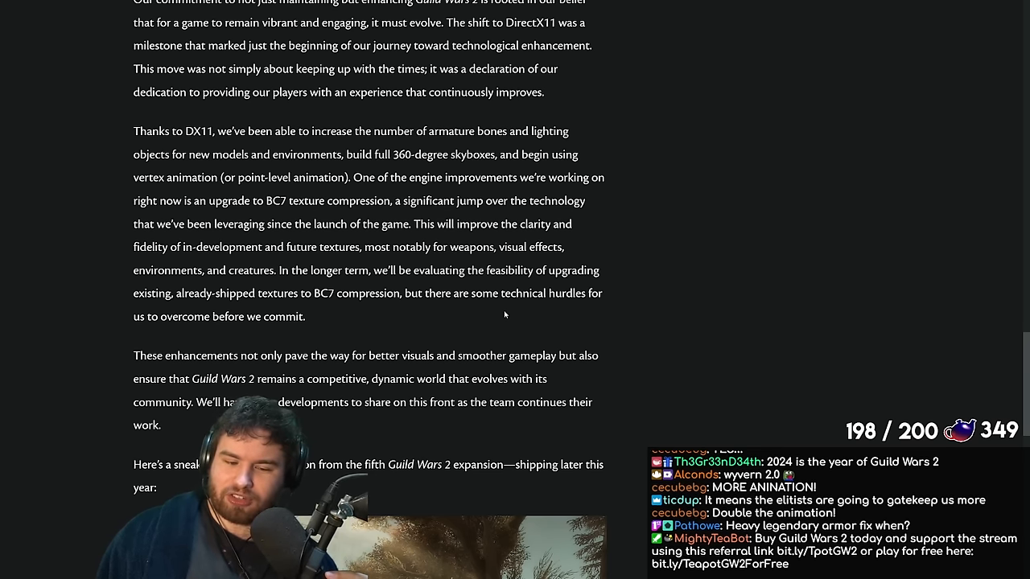
scroll(down, 3)
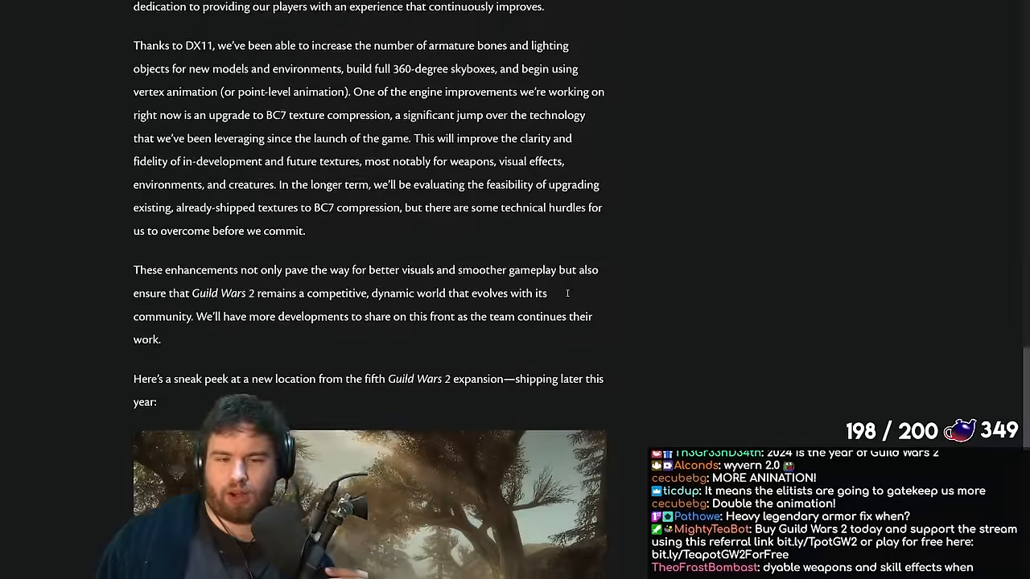
- Settle the view on the fifth expansion's forest sneak-peek screenshot and sign-off
scroll(up, 3)
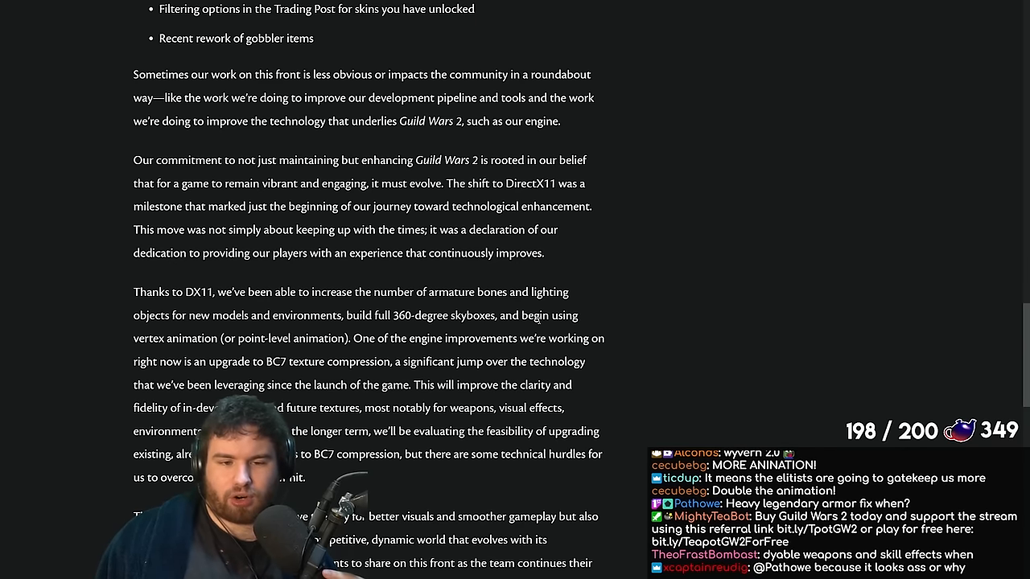
scroll(up, 3)
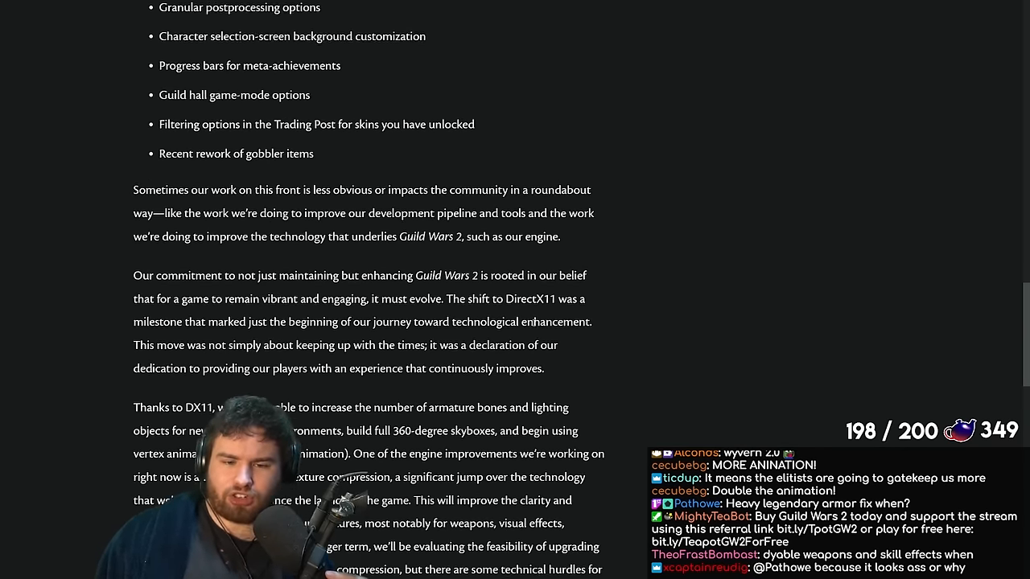
scroll(down, 3)
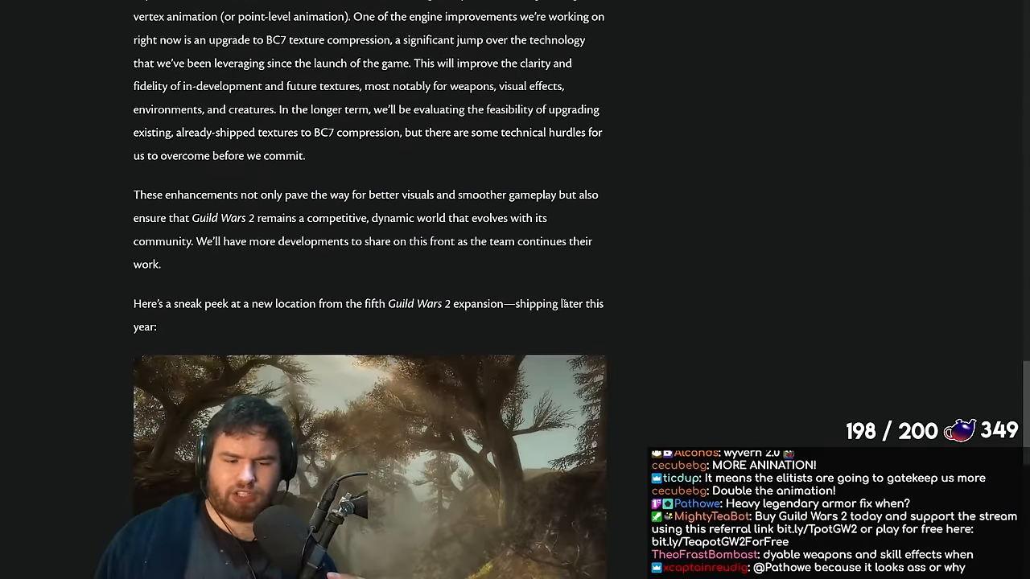
scroll(down, 3)
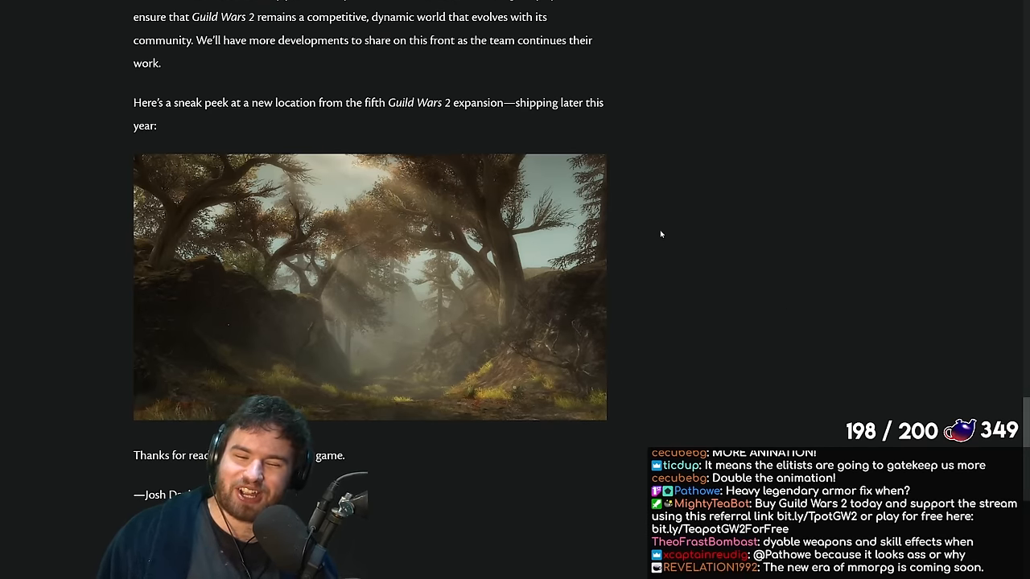
scroll(up, 3)
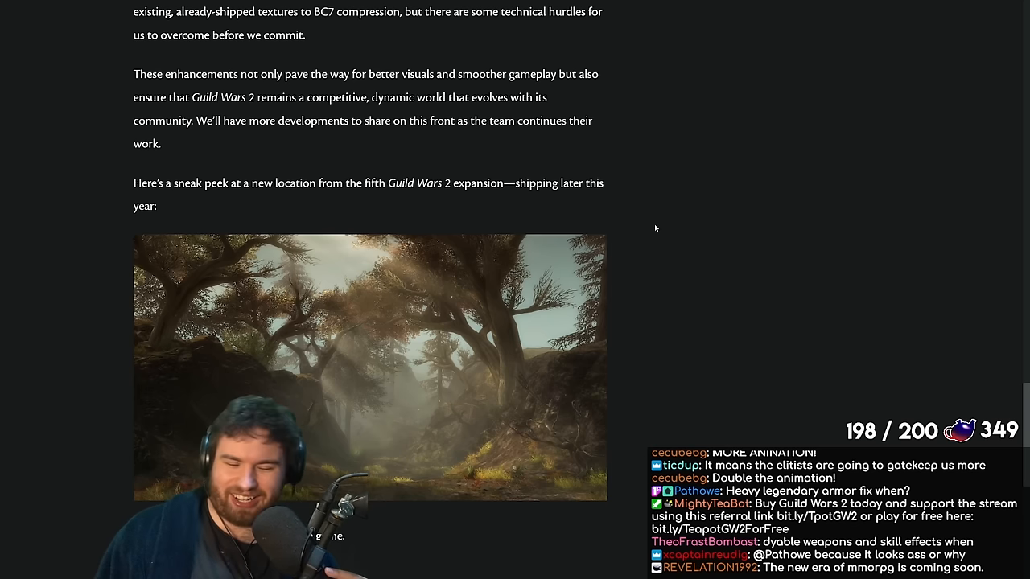
scroll(down, 3)
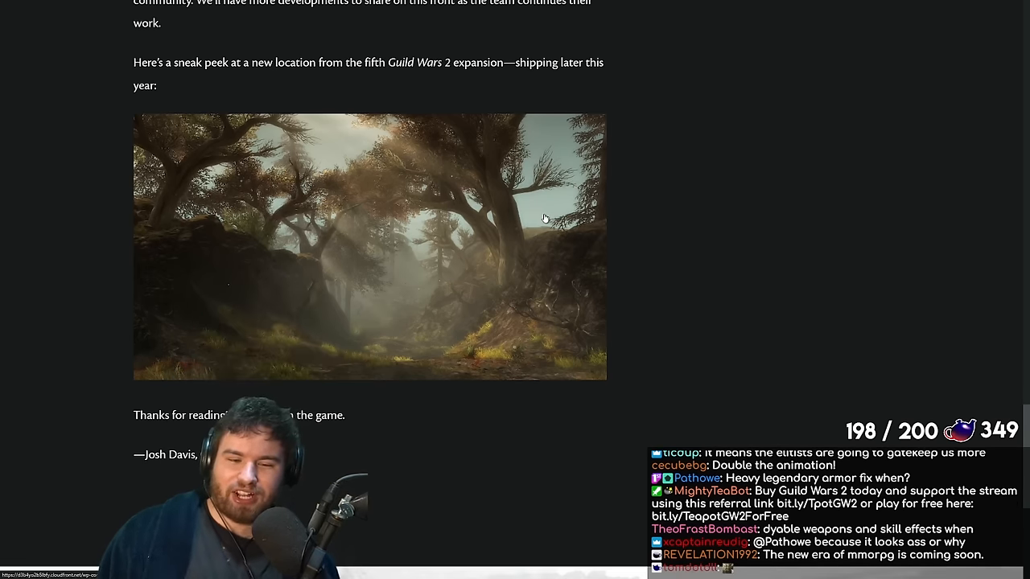
- Enlarge the expansion forest screenshot and bring up the old Prophecies cutscene for comparison
click(370, 248)
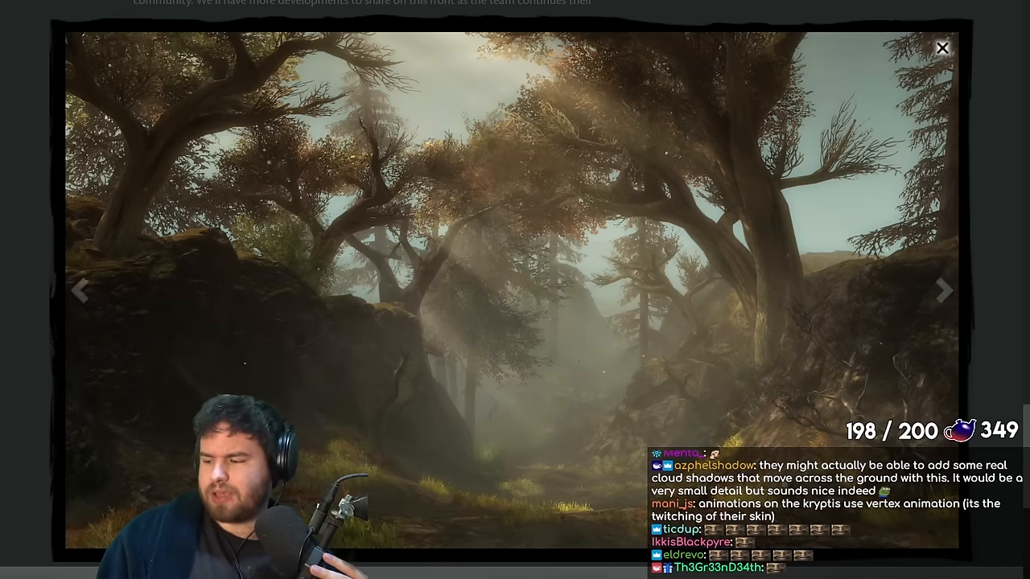
click(943, 48)
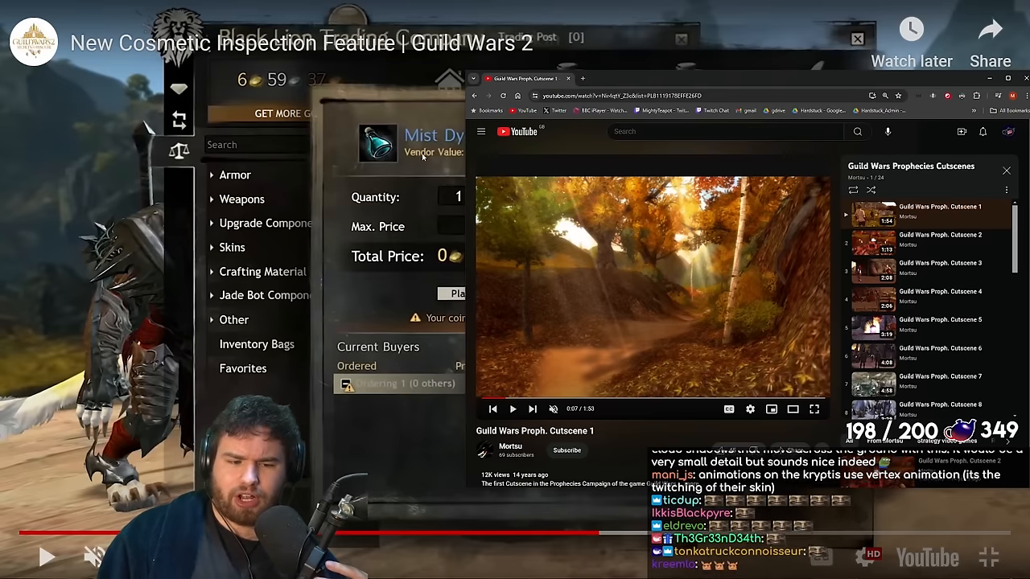
- Compare the Prophecies cutscene with the screenshot, then close the enlarged screenshot
click(814, 410)
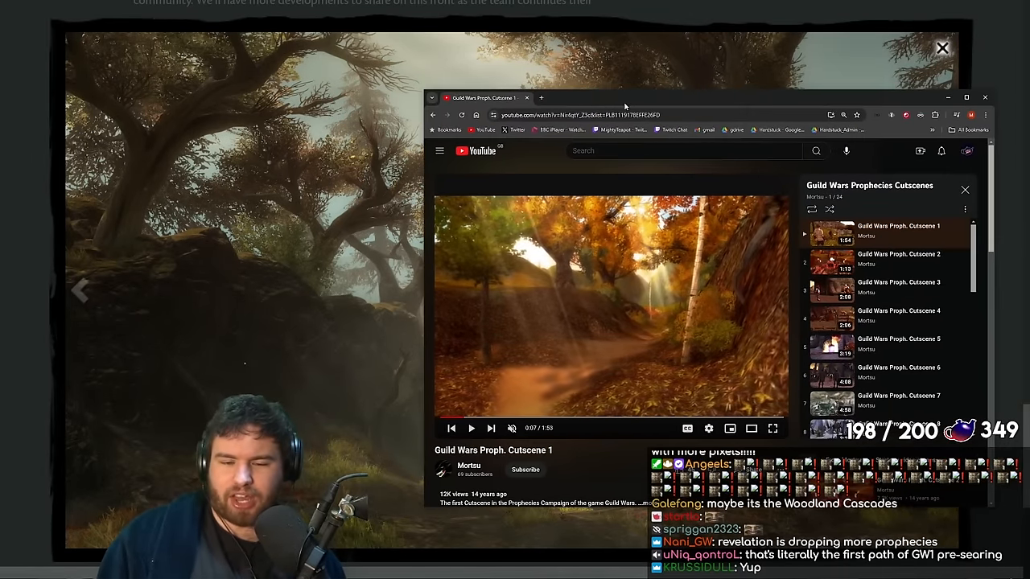
mouse_move(565, 298)
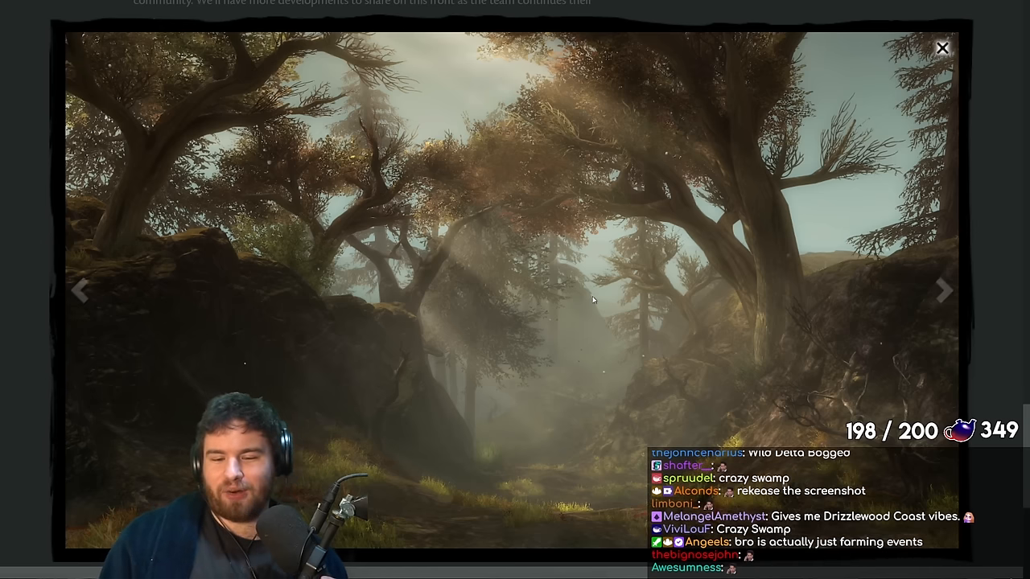
mouse_move(983, 245)
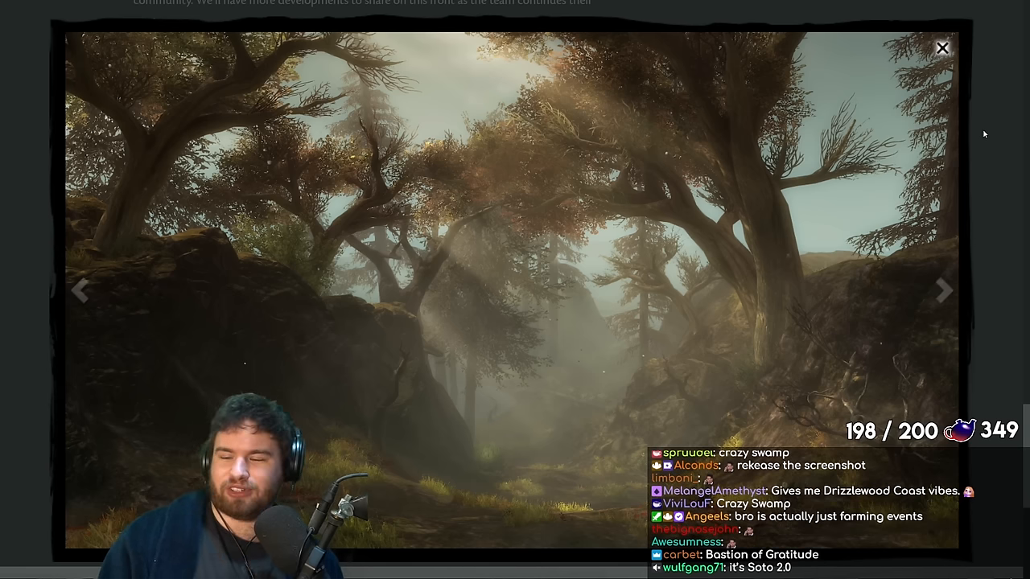
click(942, 48)
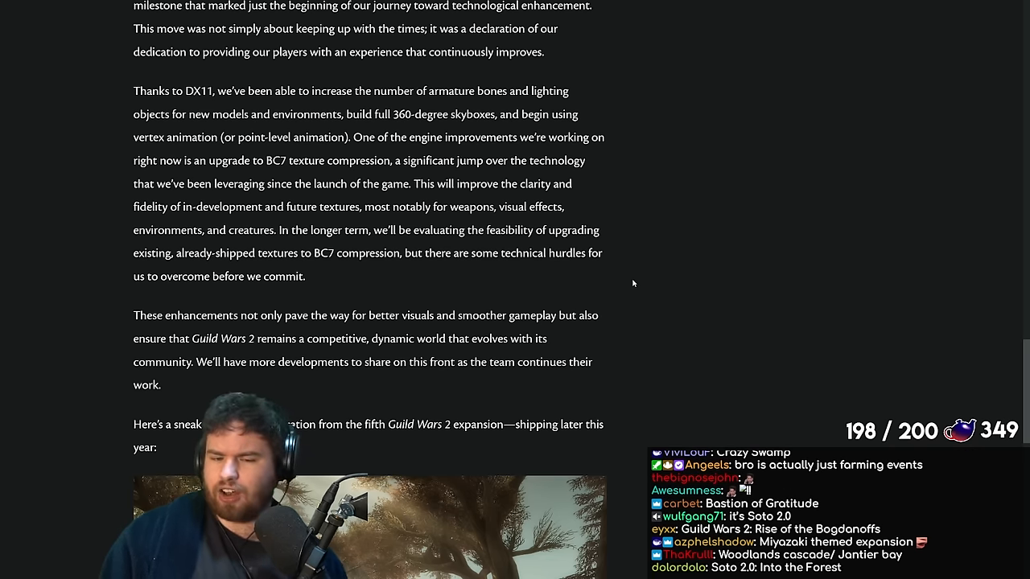
- Scroll the post back up to its title
scroll(up, 3)
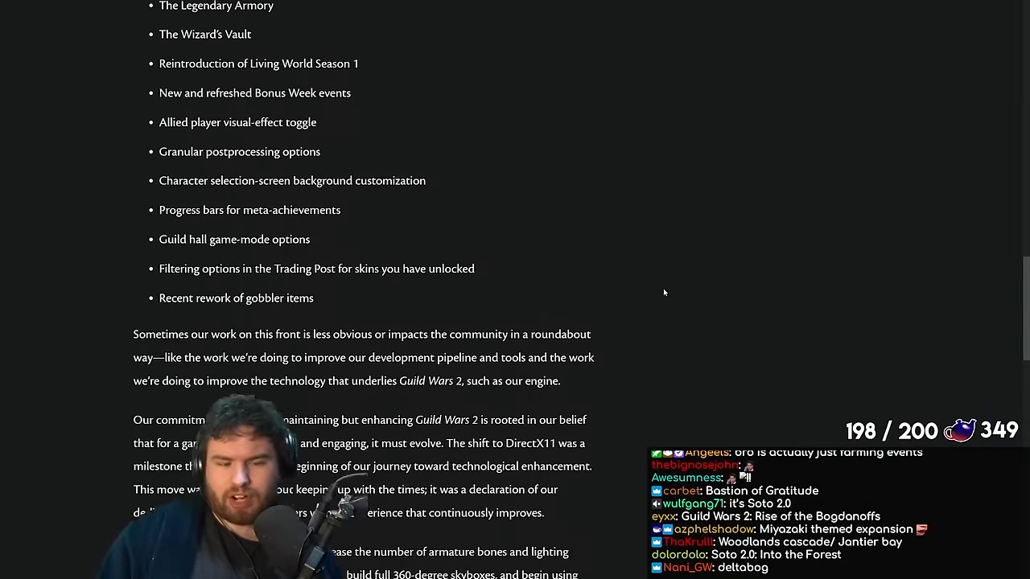
scroll(up, 3)
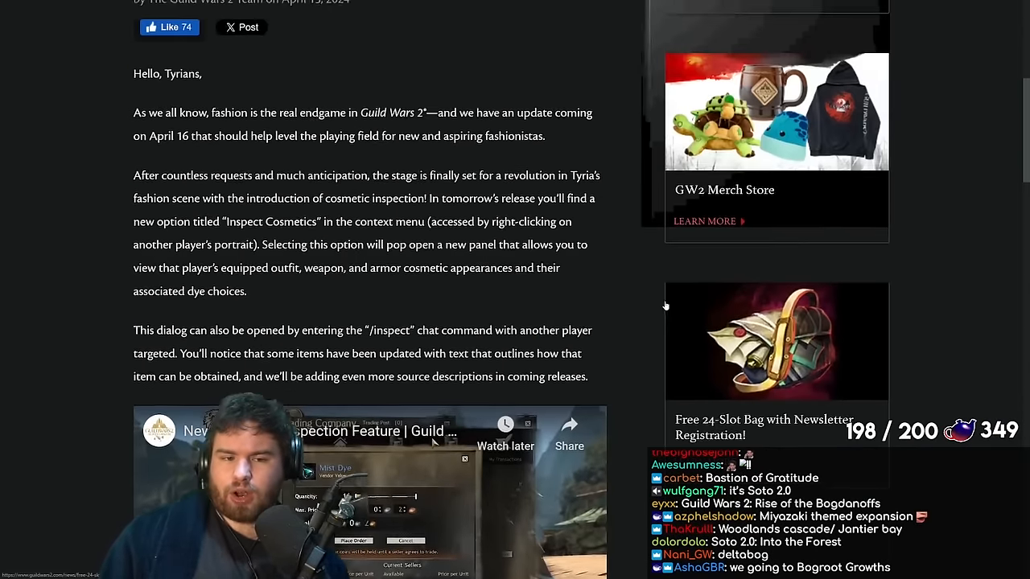
scroll(up, 3)
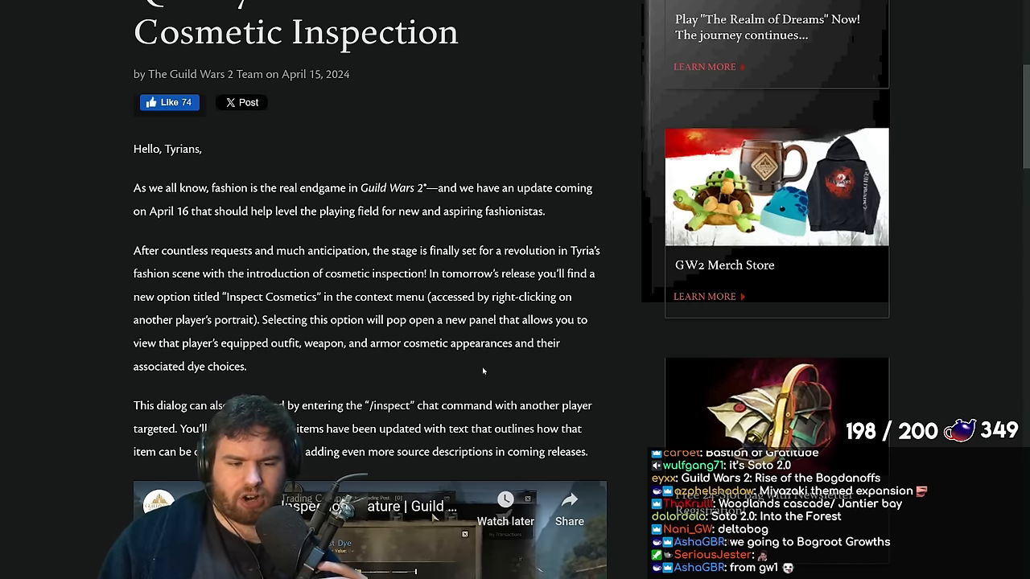
- Scroll back down through the post to the expansion sneak-peek screenshot
scroll(down, 3)
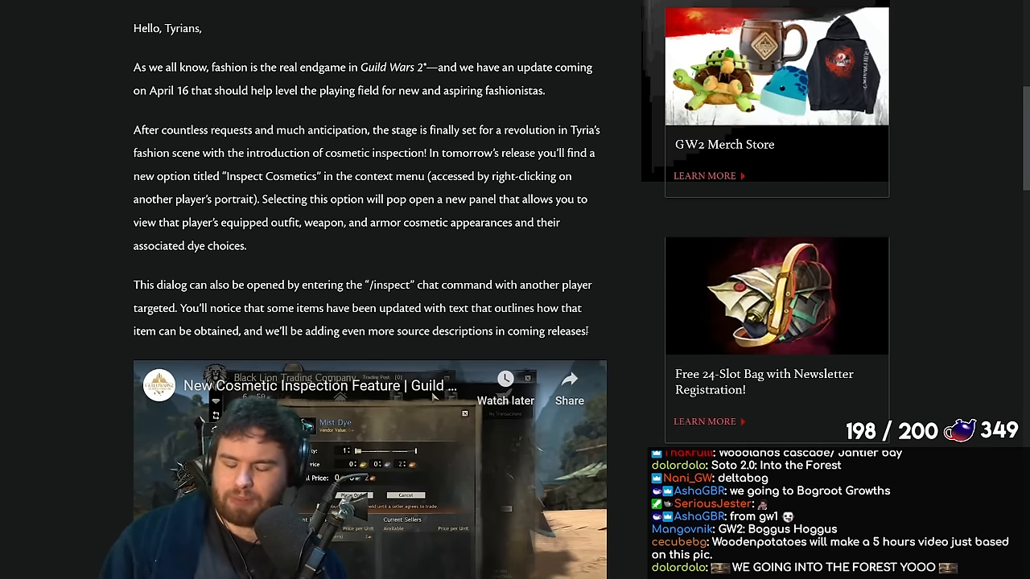
scroll(down, 3)
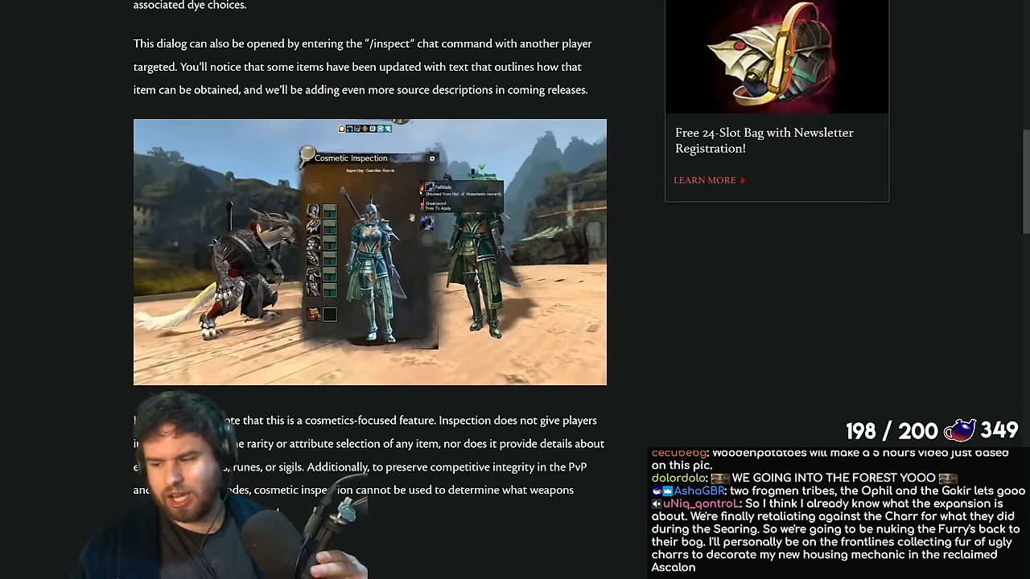
scroll(down, 3)
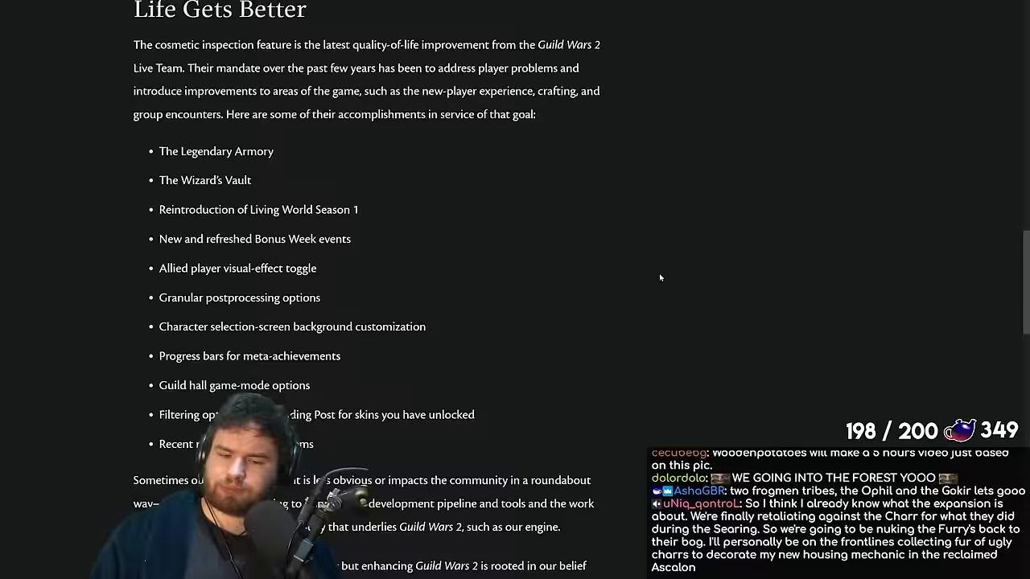
scroll(down, 3)
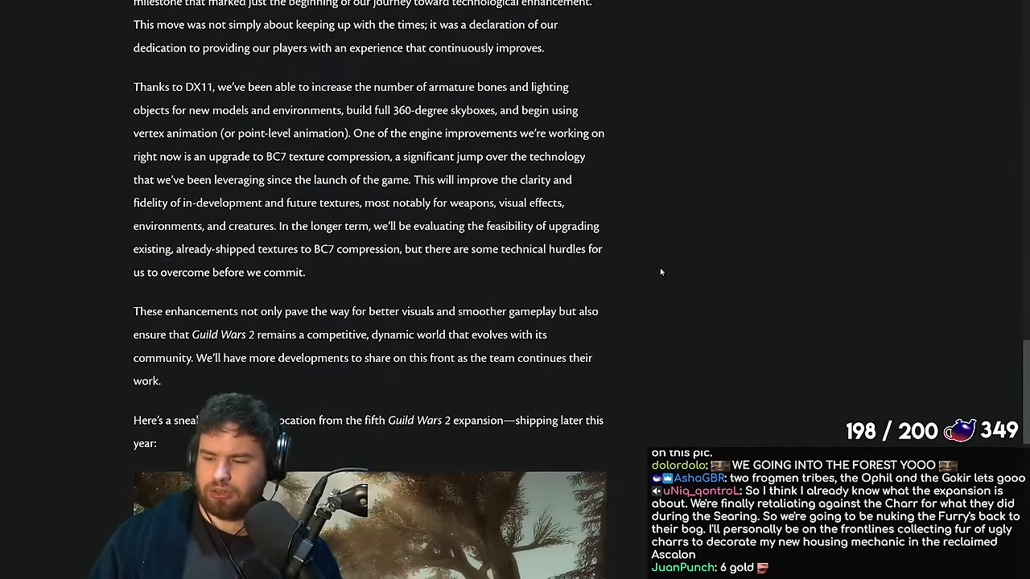
scroll(down, 3)
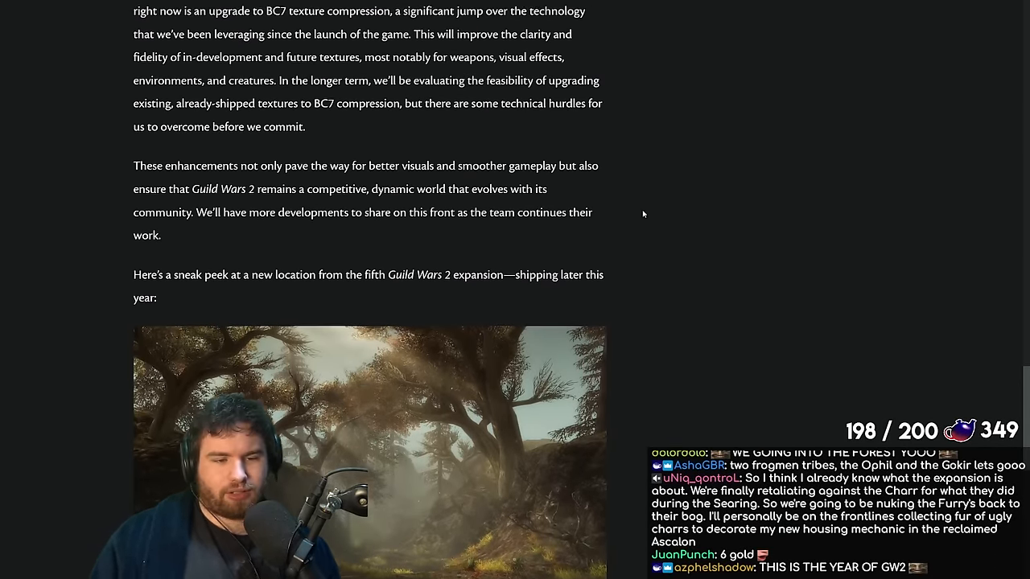
scroll(down, 3)
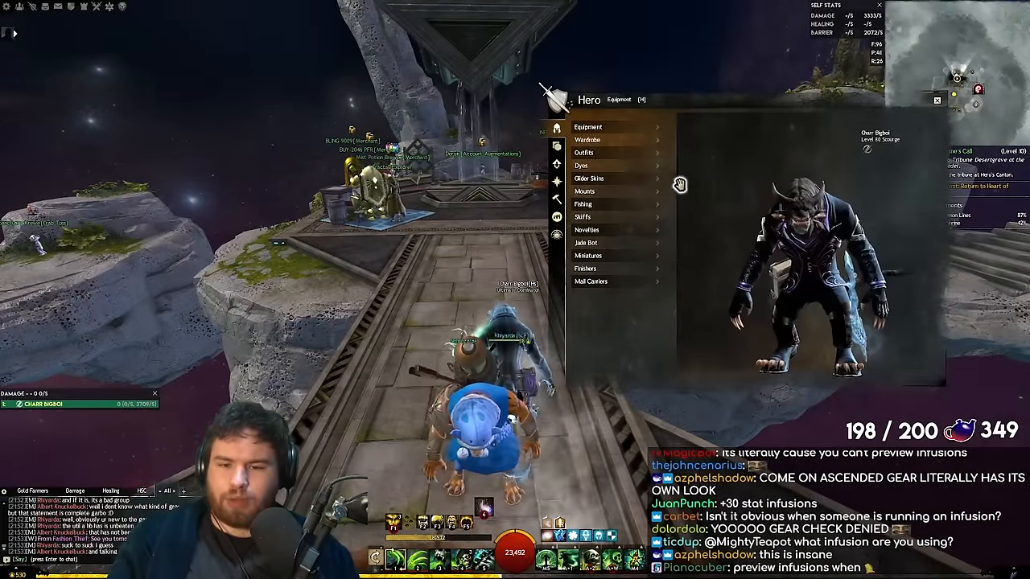
- Show the character's equipment and item grid in the Hero panel
click(587, 127)
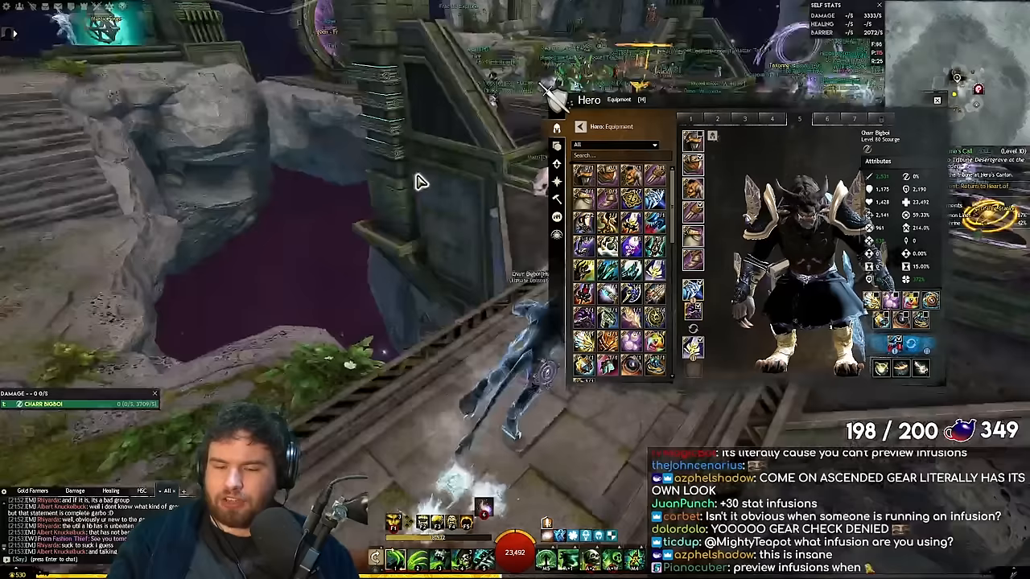